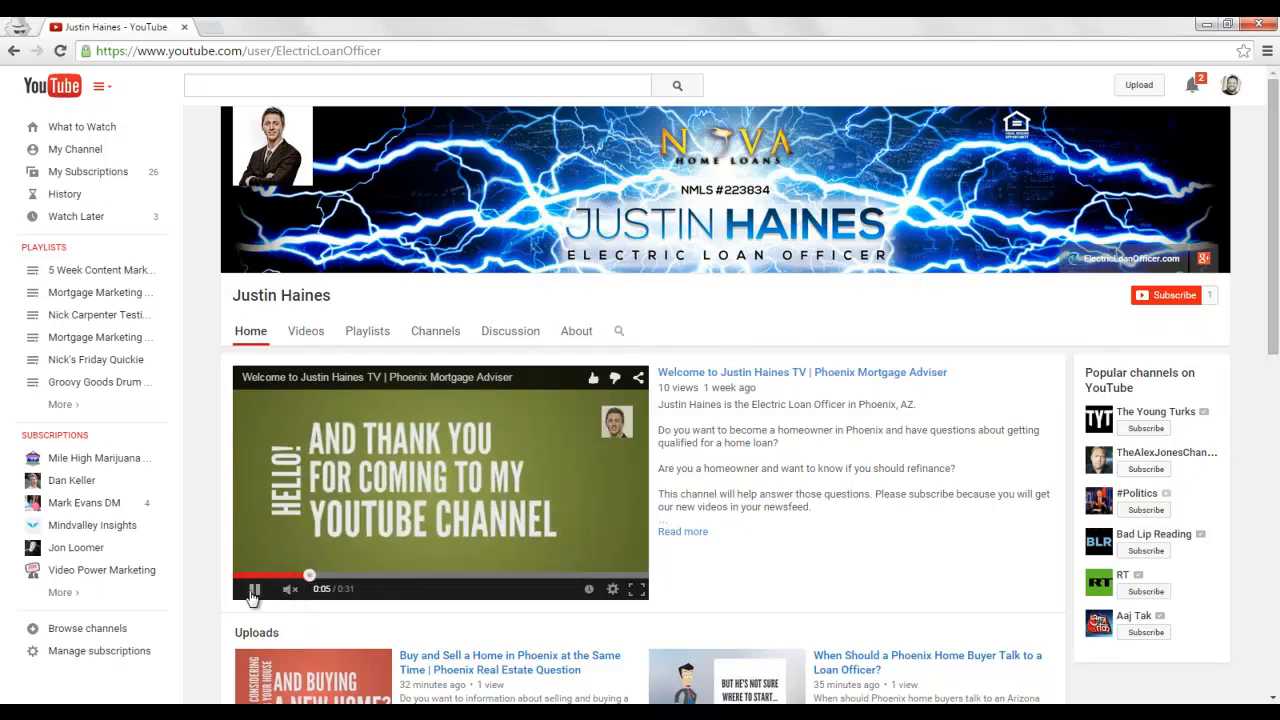
Pause the featured channel trailer on the Justin Haines channel page.
click(256, 592)
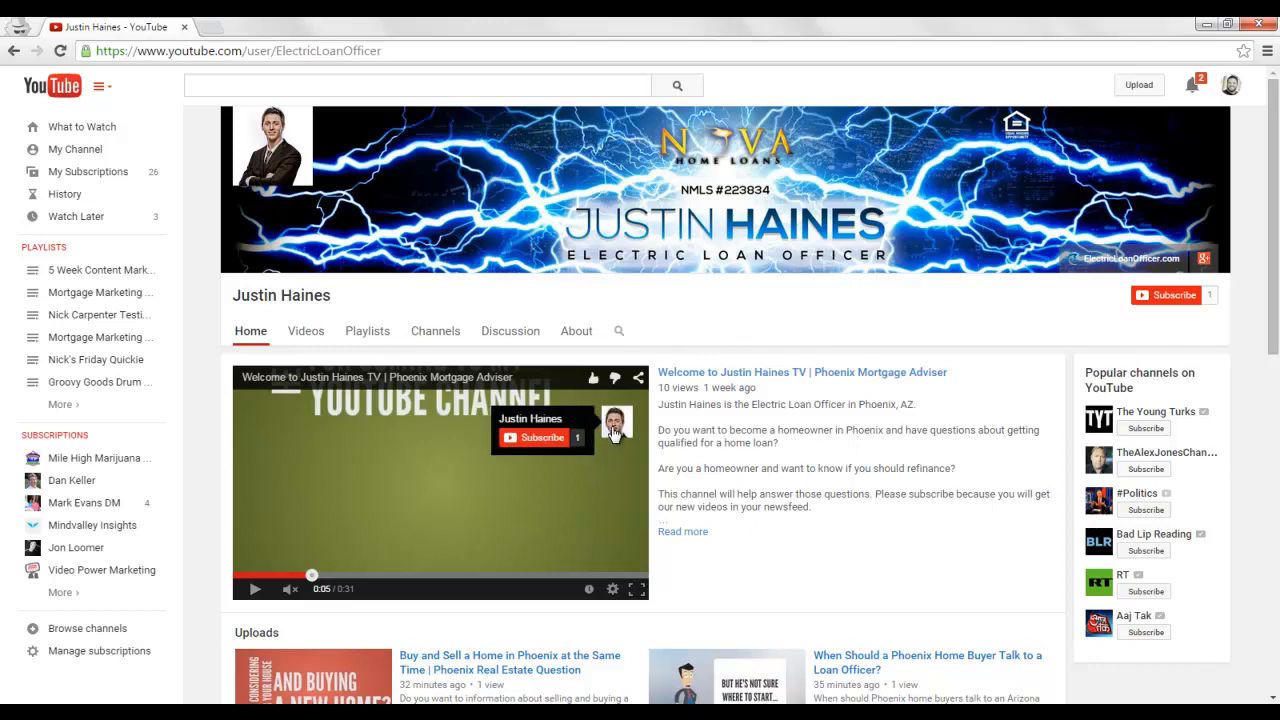
mouse_move(540, 446)
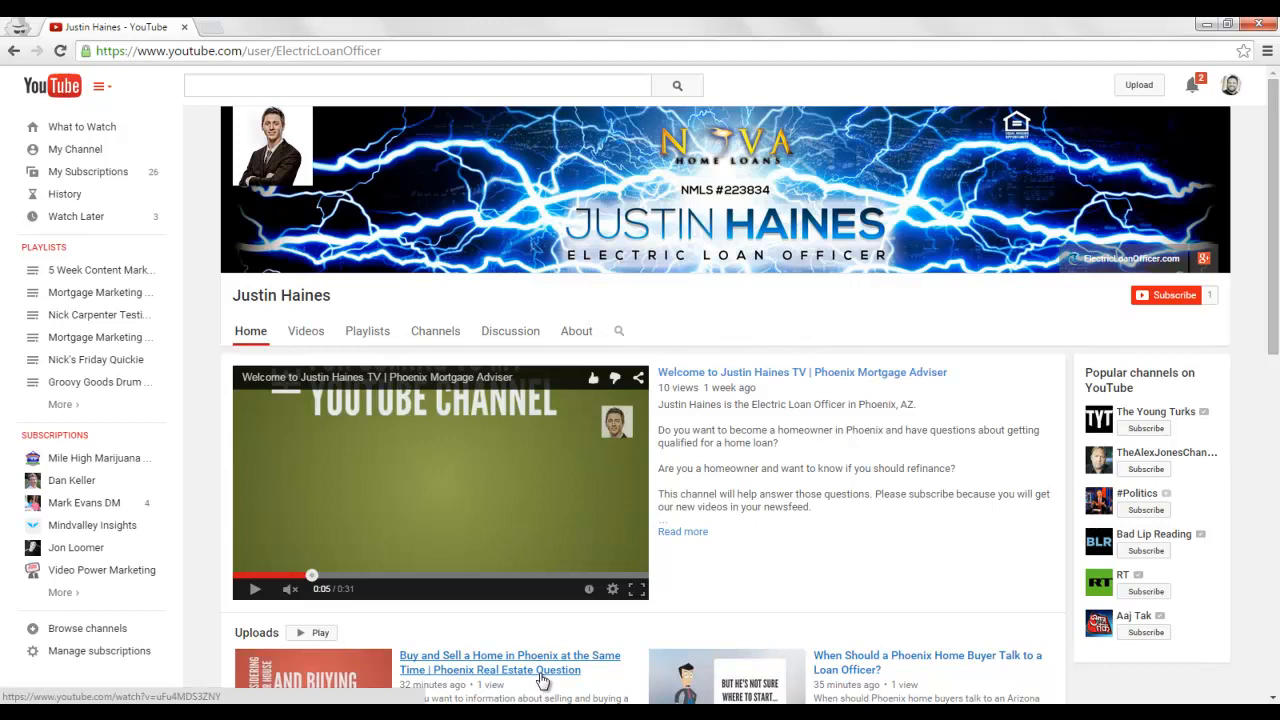
Open the first upload, 'Buy and Sell a Home in Phoenix at the Same Time'.
click(512, 656)
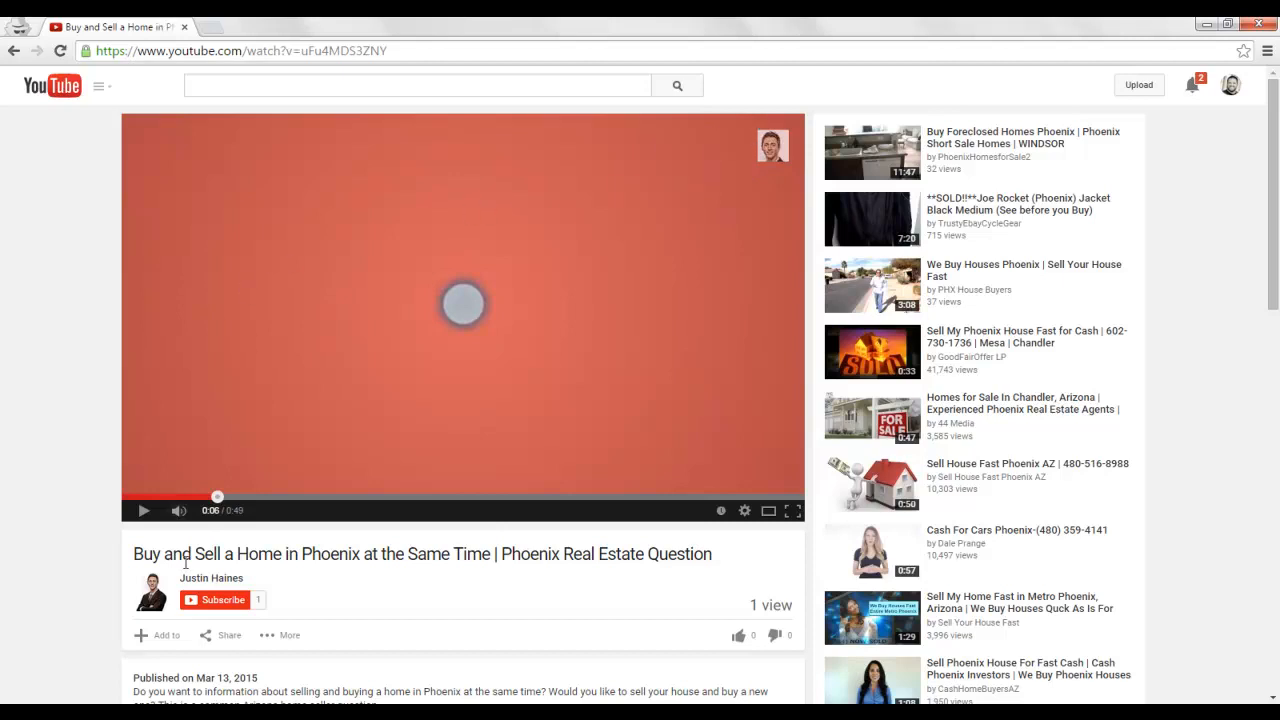
Return to the channel page and reach the Creator Studio Channel > Advanced settings.
click(212, 576)
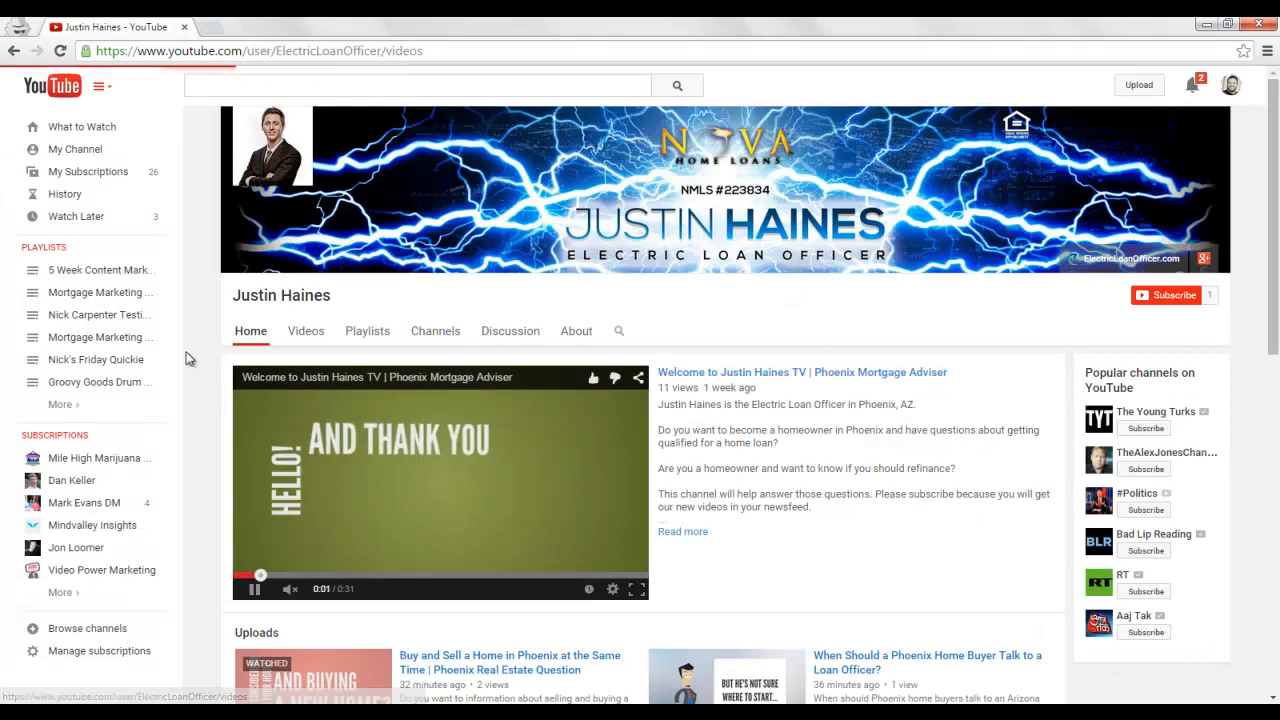
click(304, 332)
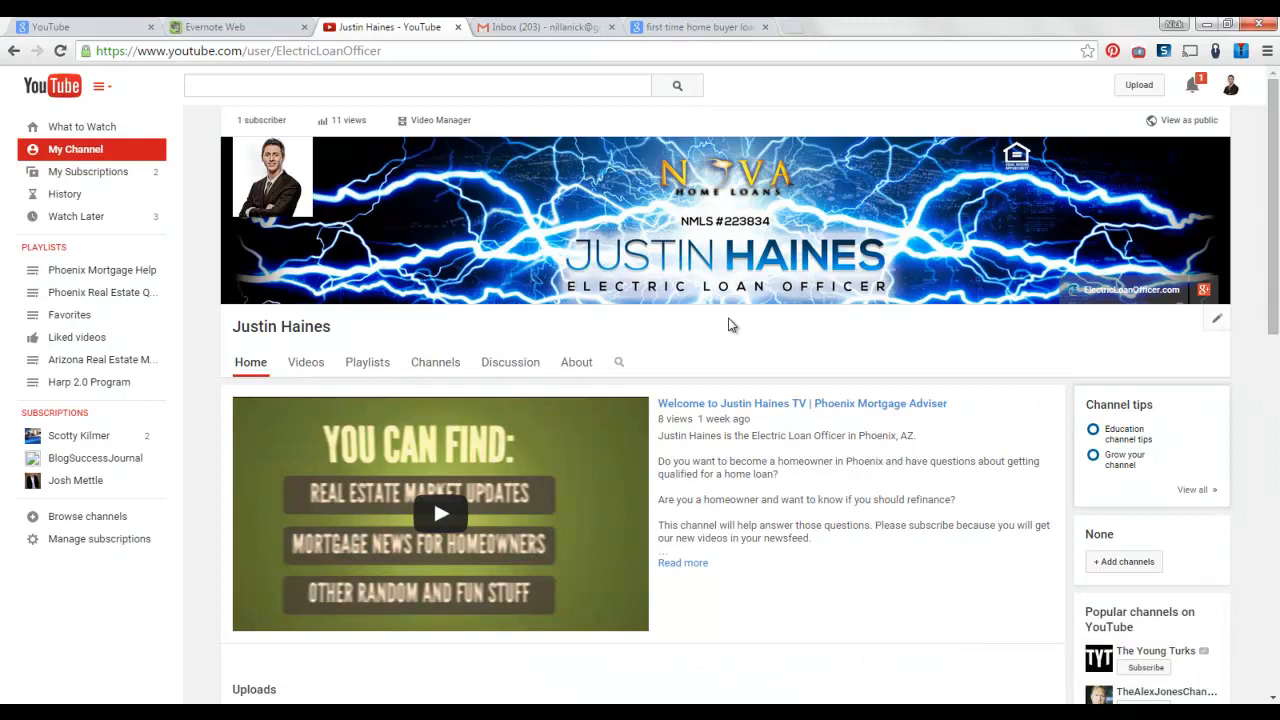
click(1216, 320)
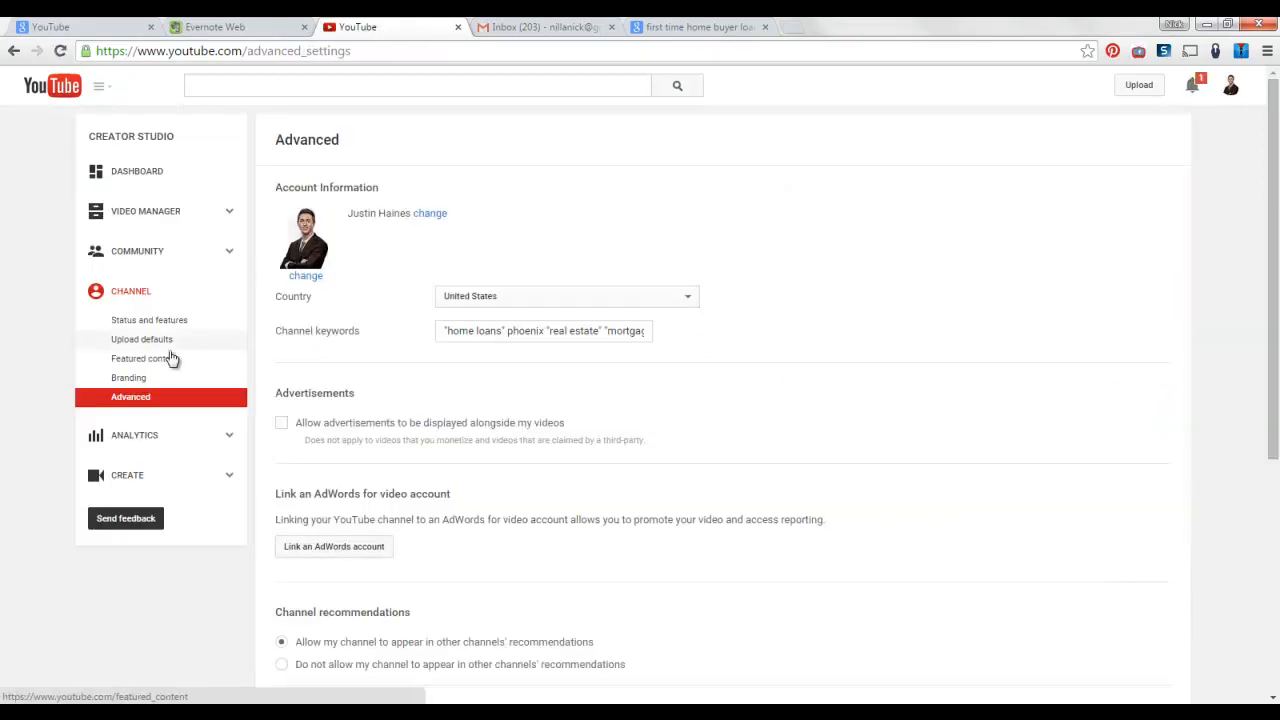
Switch to Channel > Branding, showing the watermark's custom start time of 00:04.
click(128, 376)
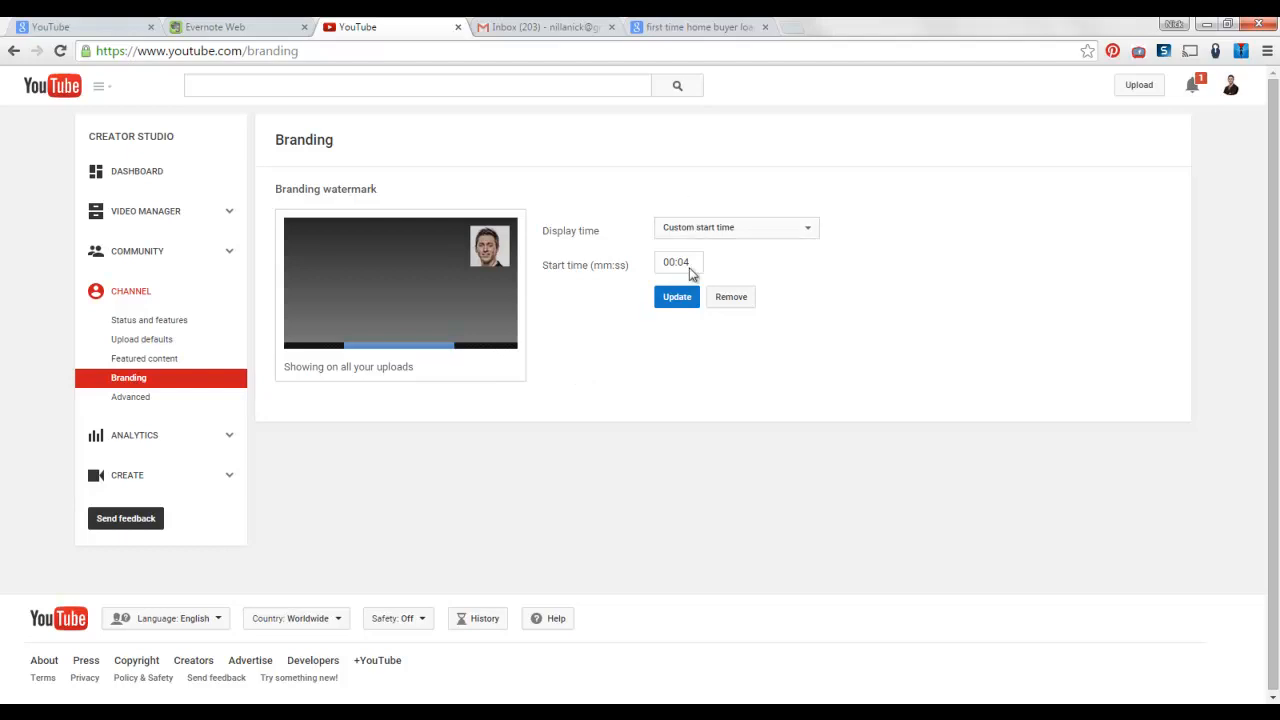
click(736, 228)
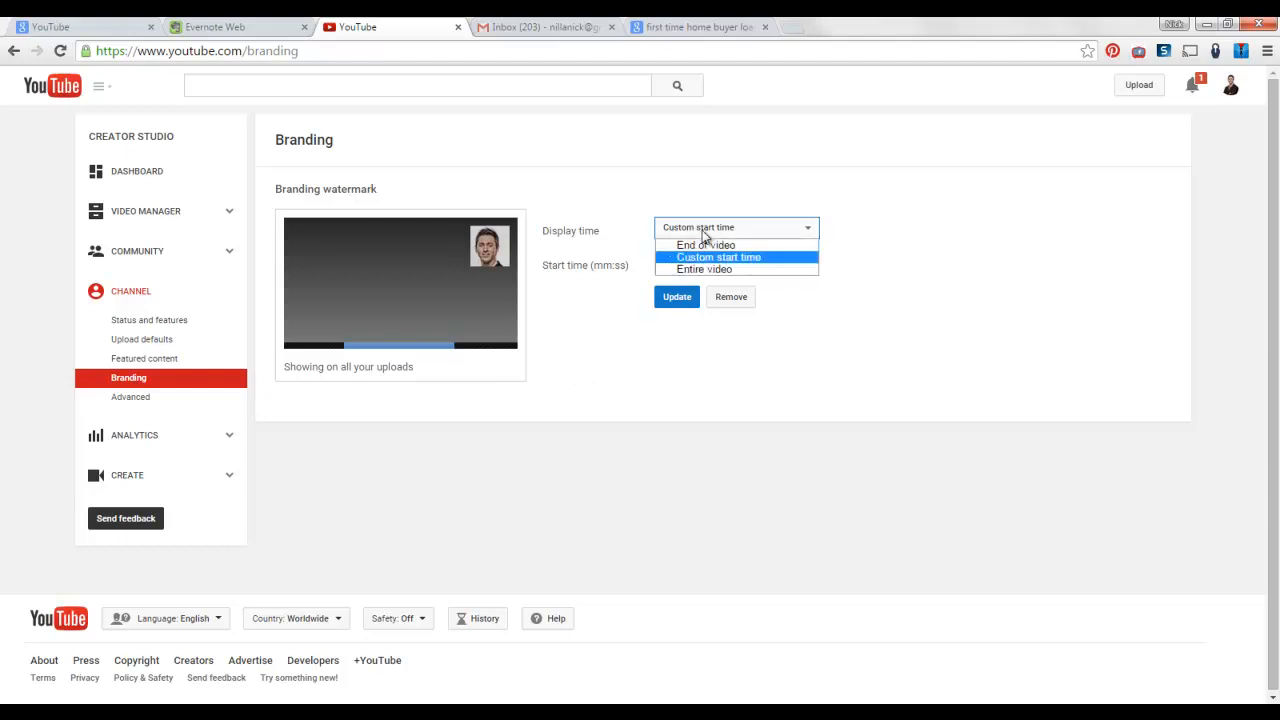
mouse_move(704, 268)
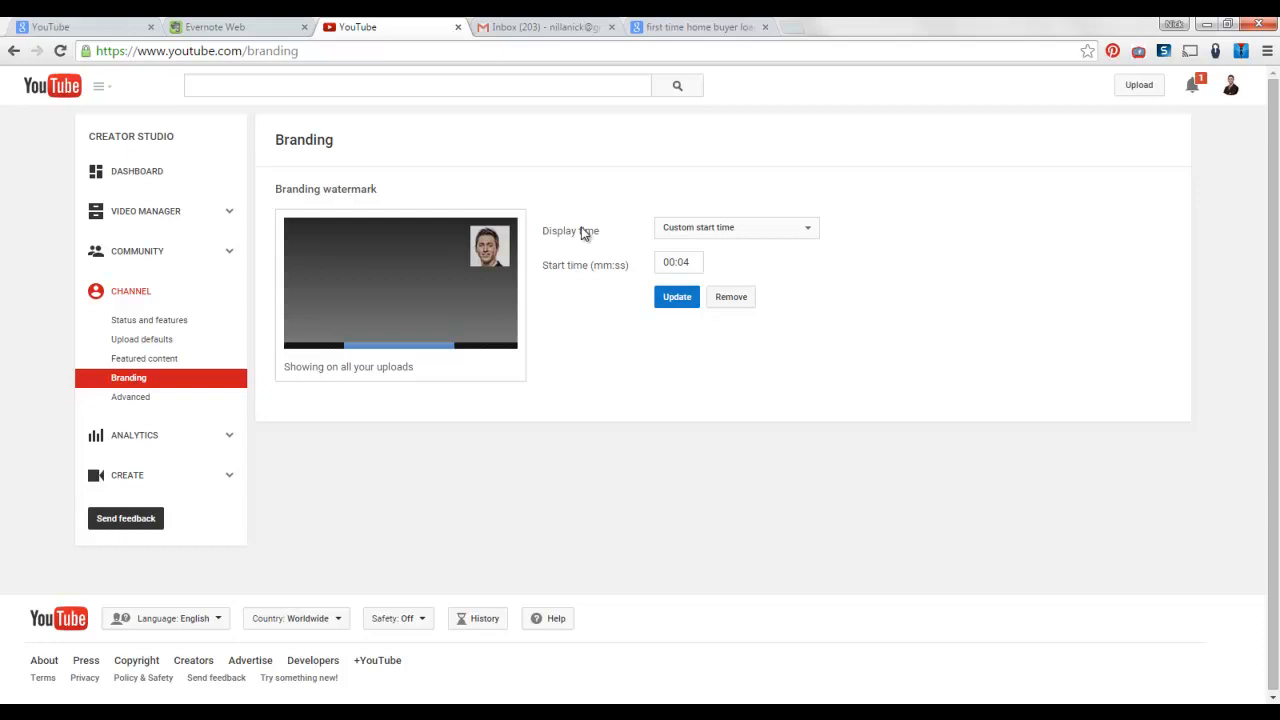
mouse_move(584, 212)
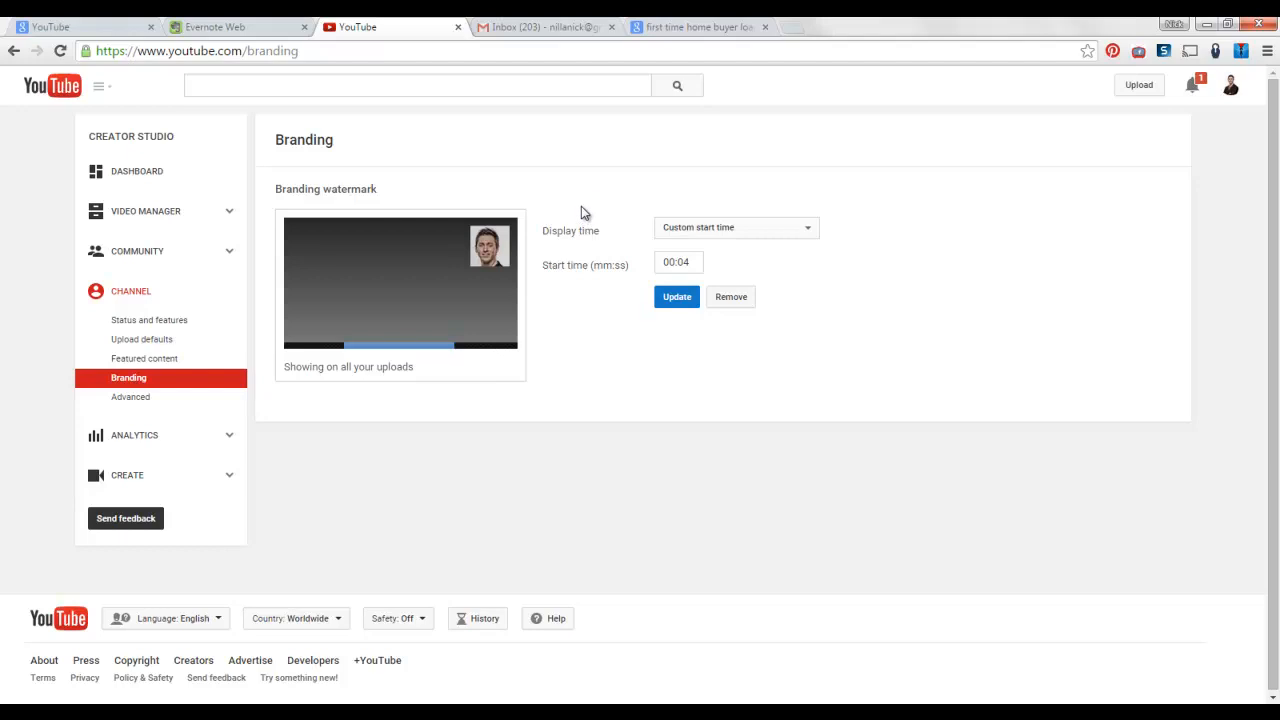